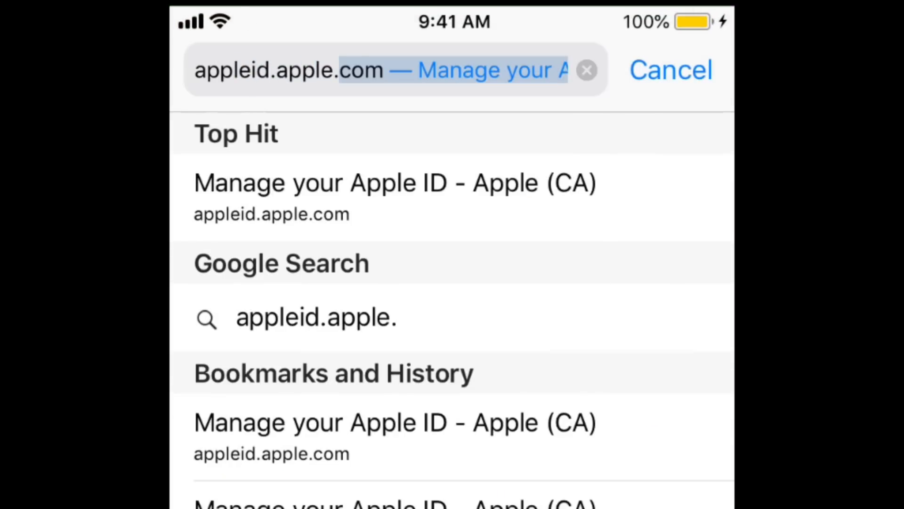
# Step: Go to appleid.apple.com via the 'Manage your Apple ID' Top Hit suggestion
pyautogui.click(395, 183)
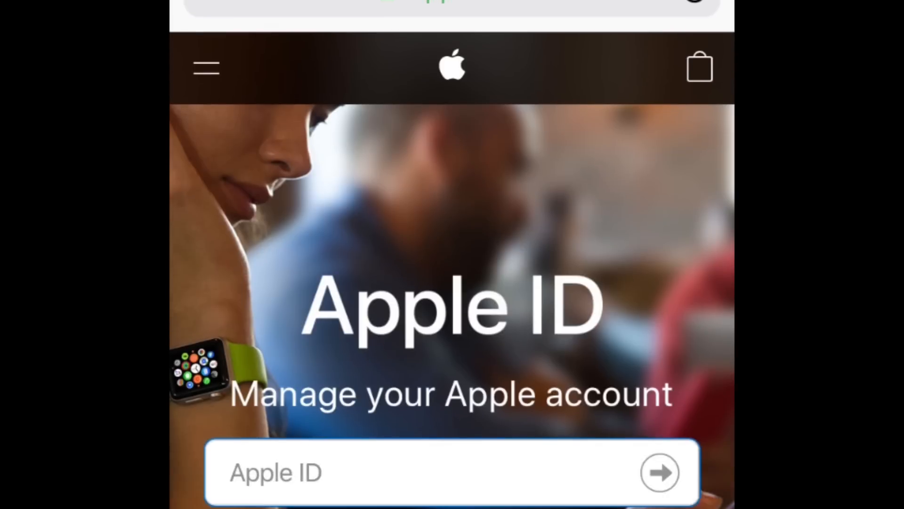
pyautogui.scroll(-3)
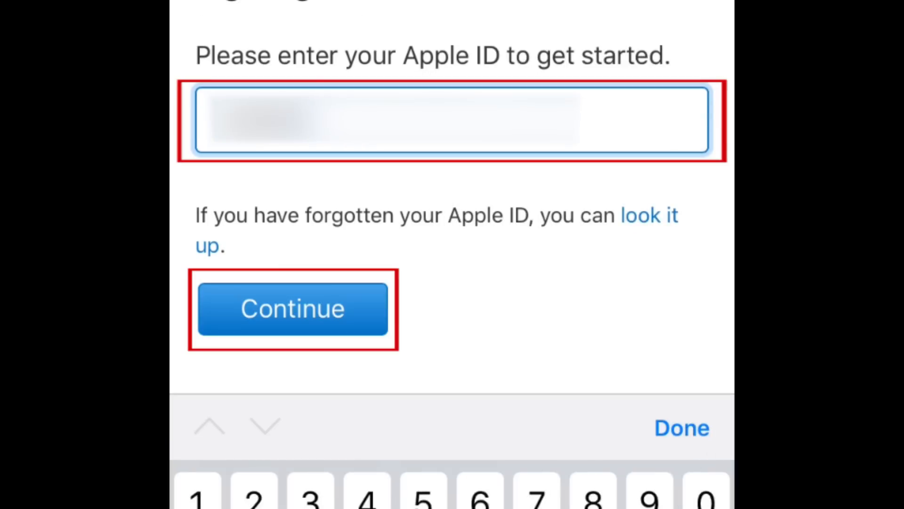
# Step: Continue with the entered Apple ID, then continue with the account's linked phone number
pyautogui.click(292, 308)
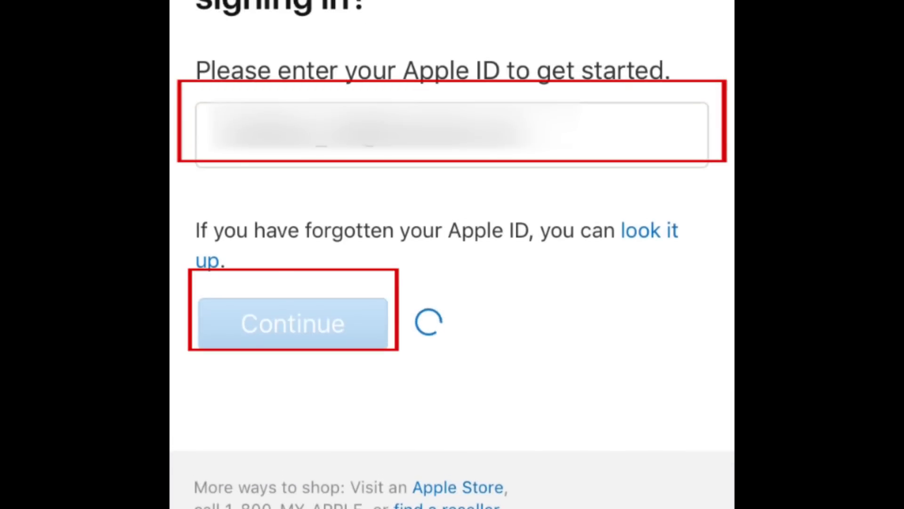
pyautogui.click(293, 324)
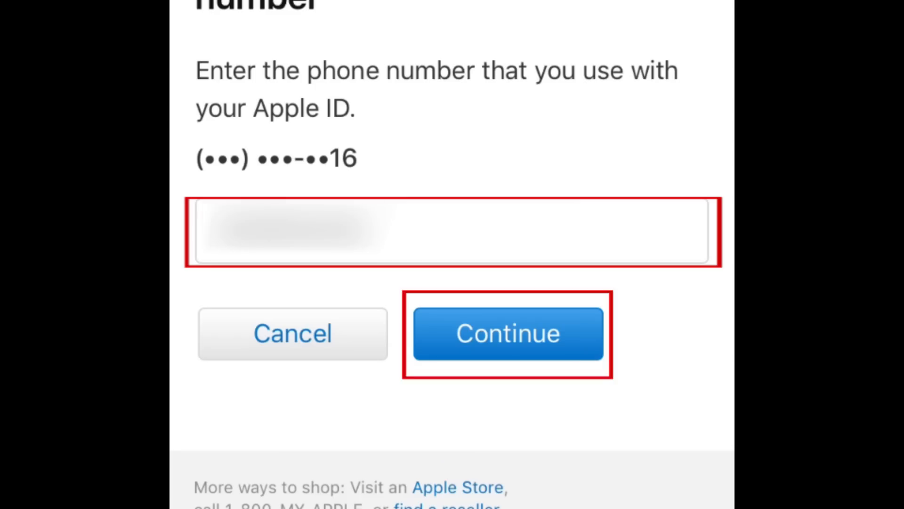
pyautogui.click(506, 333)
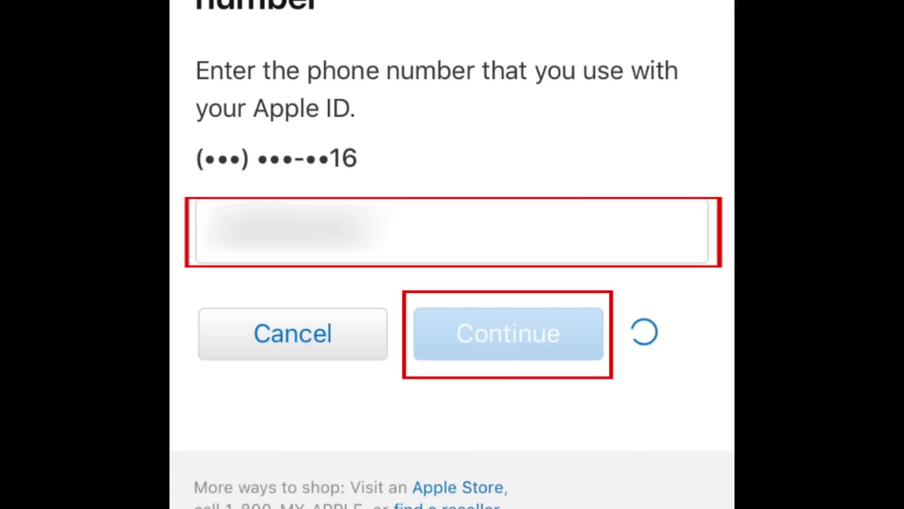
pyautogui.click(508, 333)
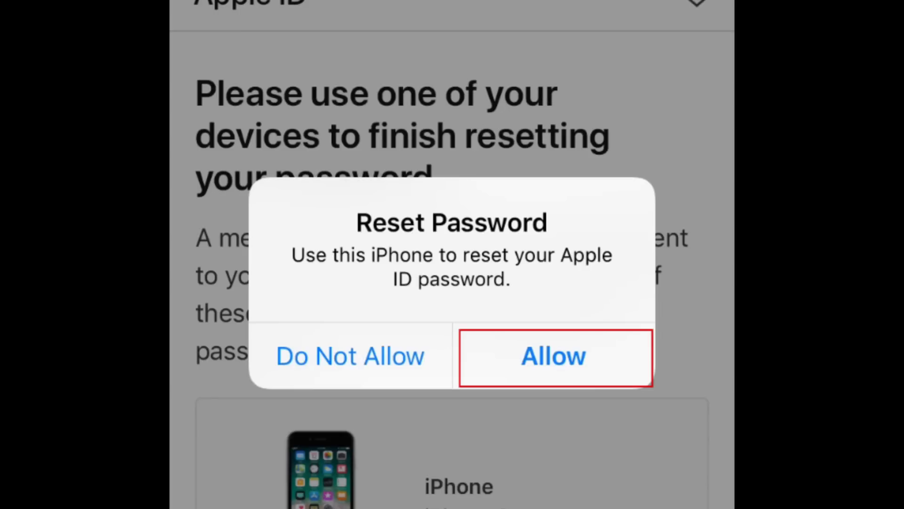
# Step: Allow the Reset Password alert and go to Password & Security to change the password
pyautogui.click(552, 356)
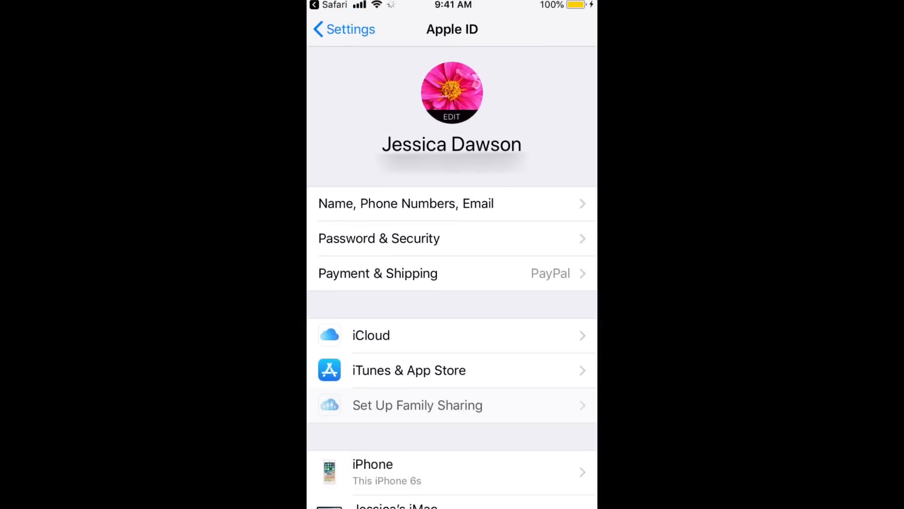
pyautogui.click(379, 238)
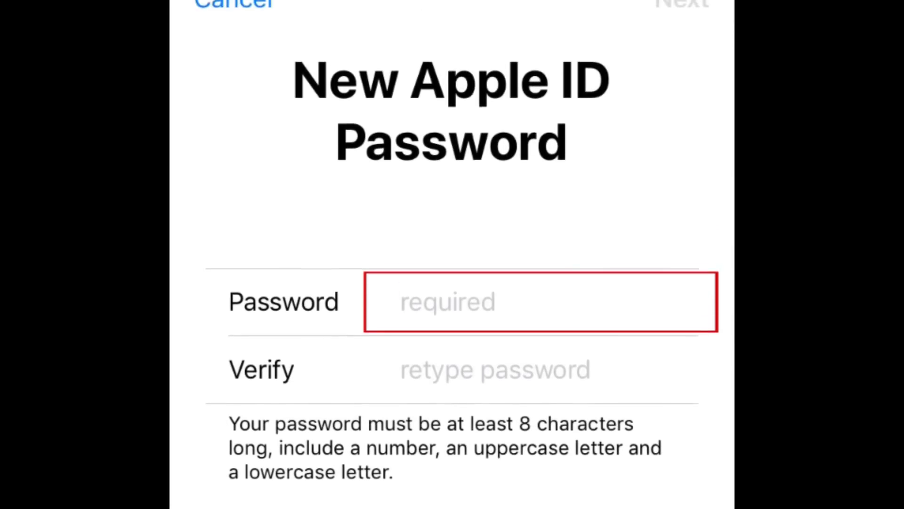
# Step: Enter the new password in both Password and Verify fields and submit with Next
pyautogui.write('password')
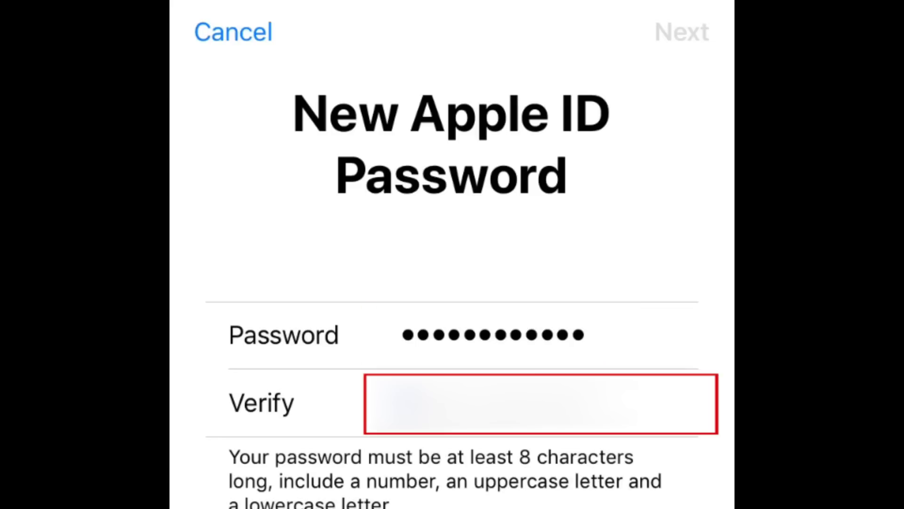
pyautogui.write('password')
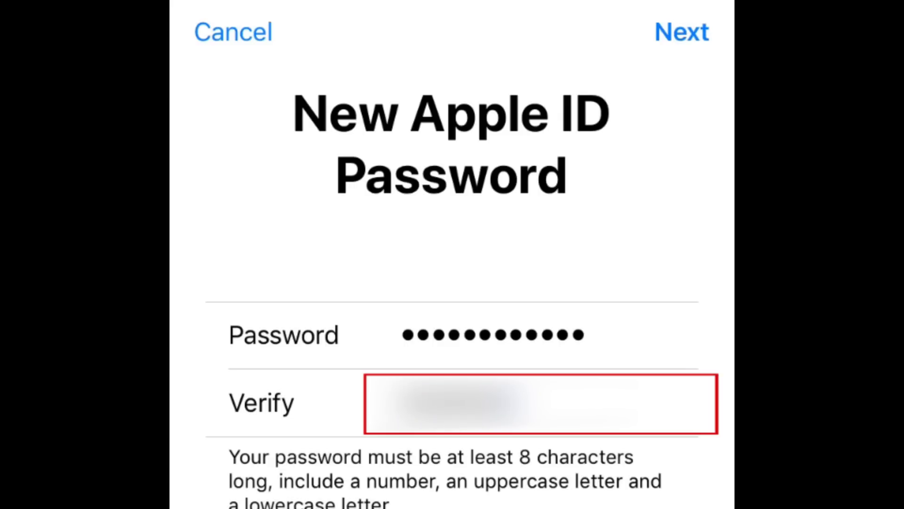
pyautogui.click(682, 33)
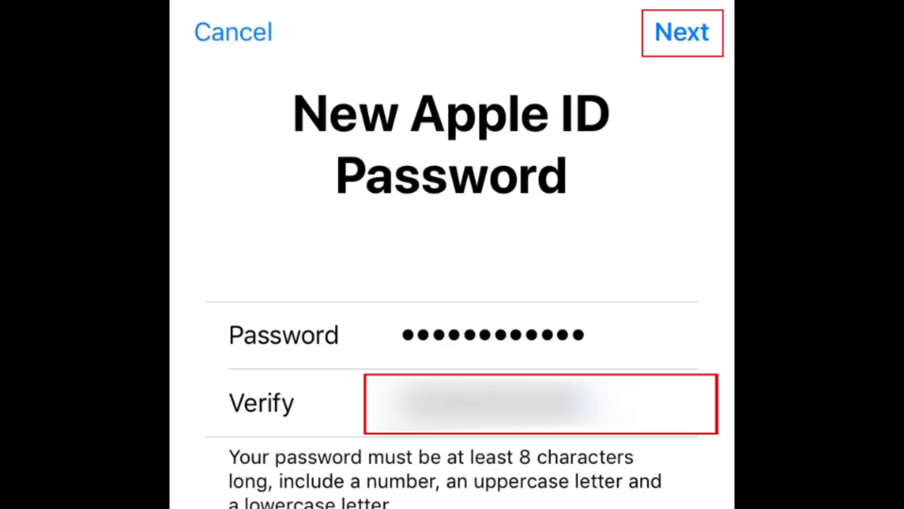
pyautogui.click(681, 33)
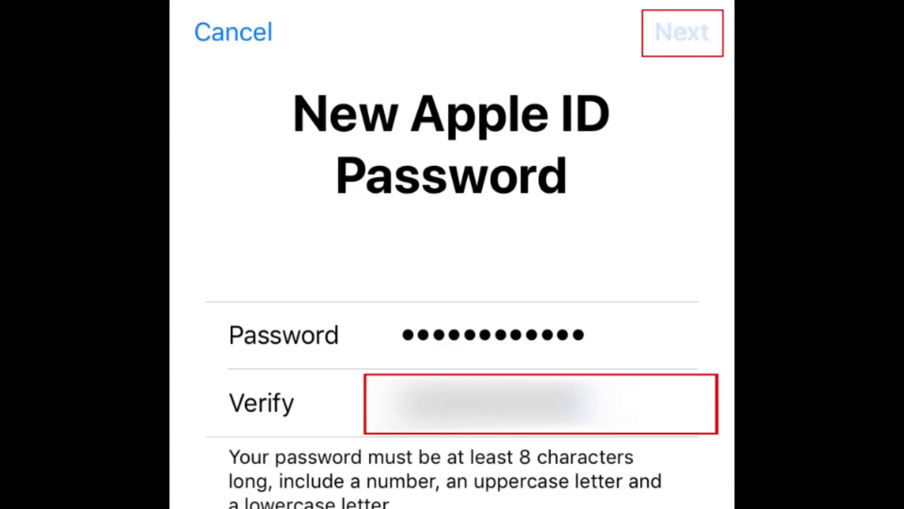
pyautogui.click(681, 33)
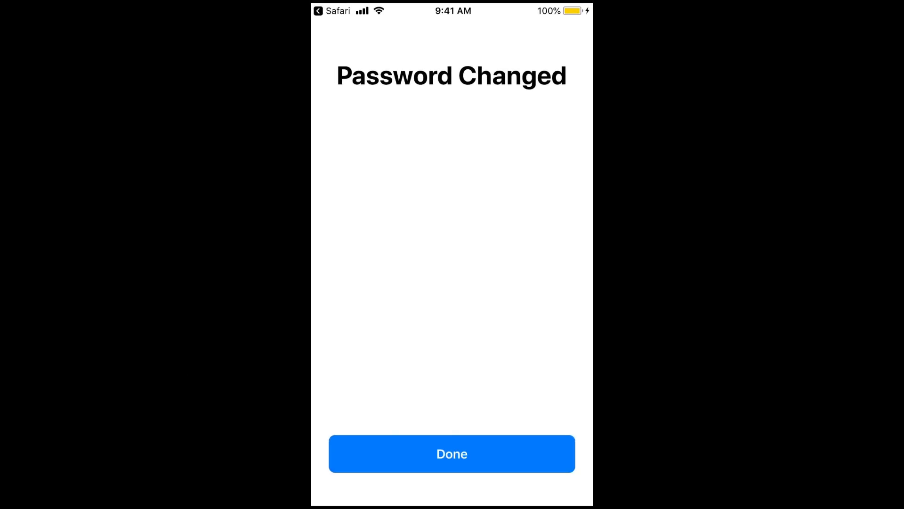